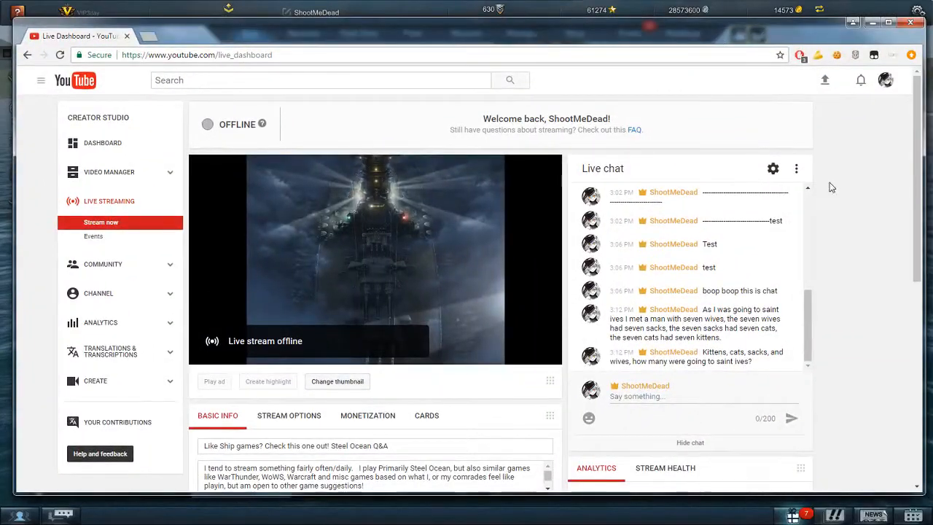
Pop the YouTube live chat out into its own window and select its web address
click(797, 169)
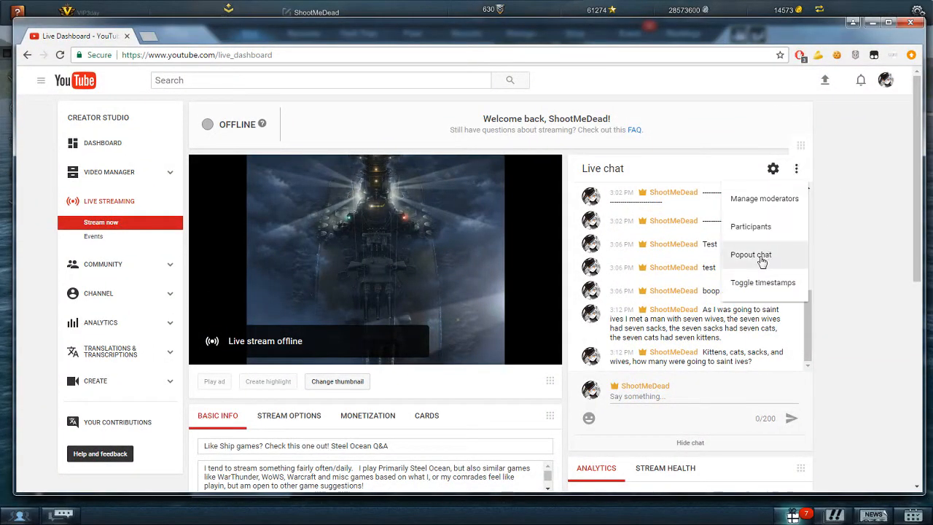
click(751, 253)
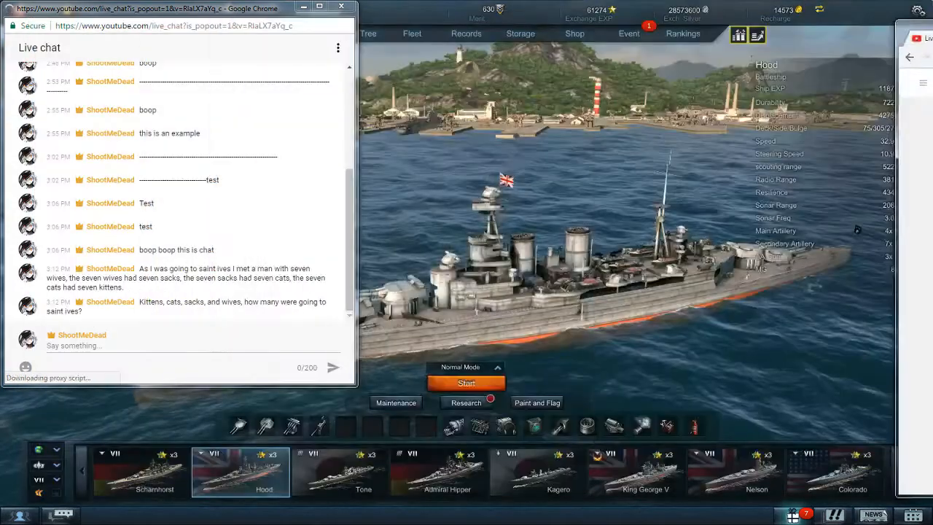
click(175, 26)
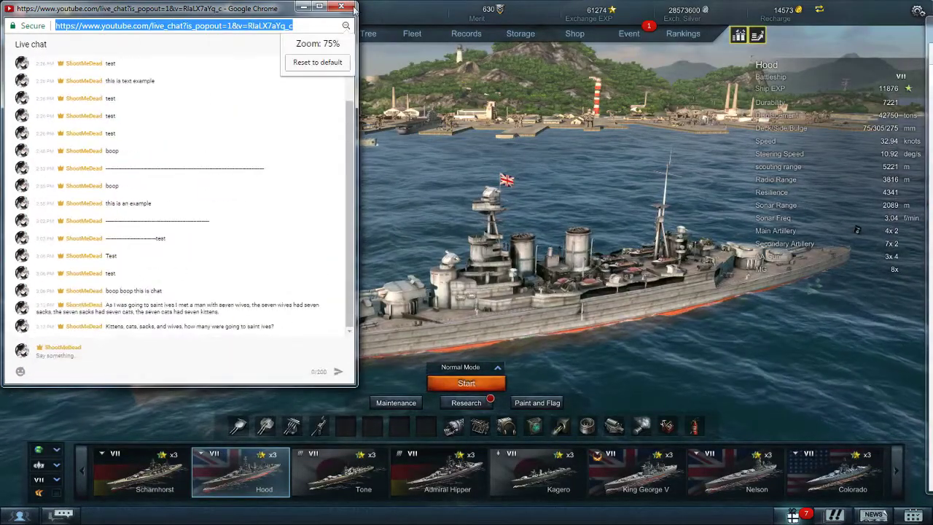
click(347, 7)
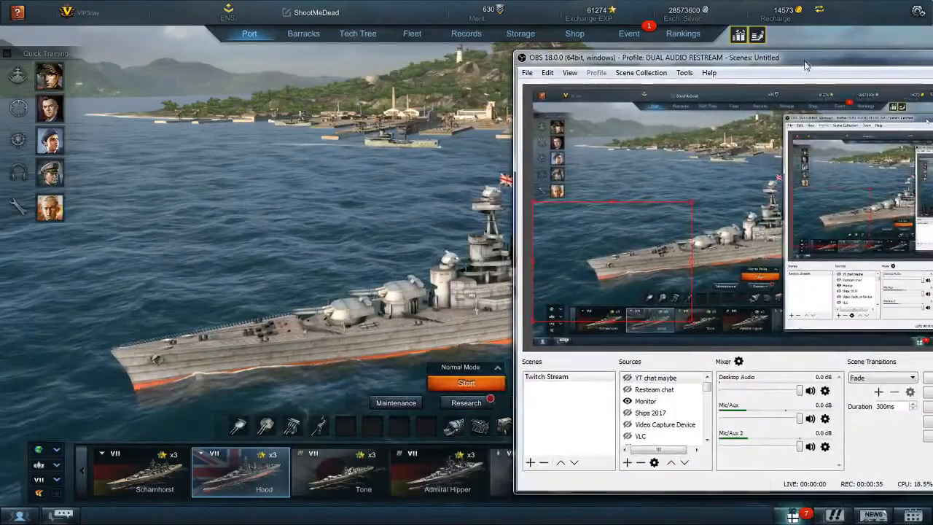
Create the 'Youtube example' browser source pointing at the popout live_chat URL
right_click(656, 377)
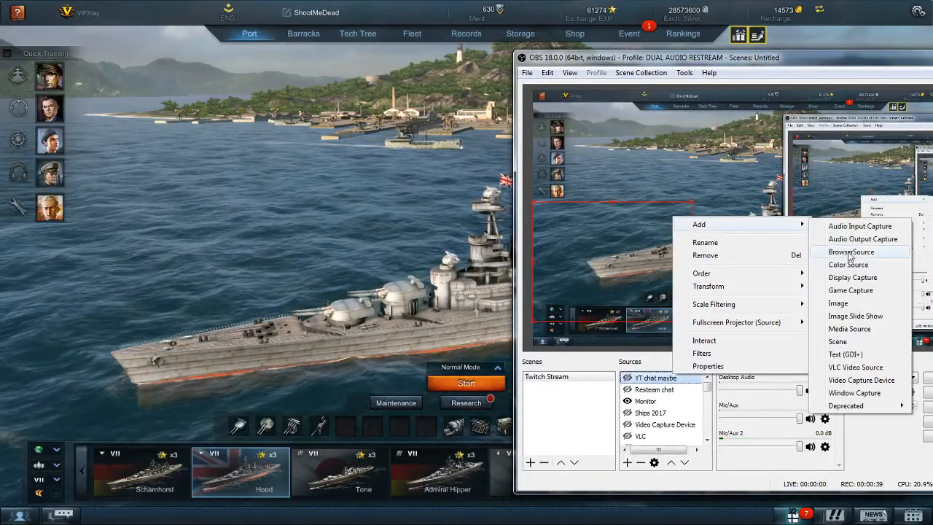
click(851, 251)
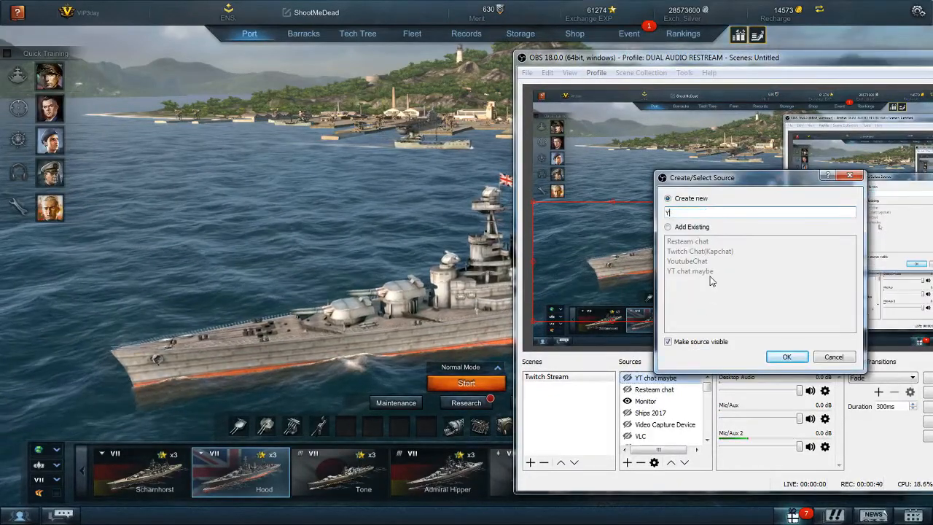
click(788, 356)
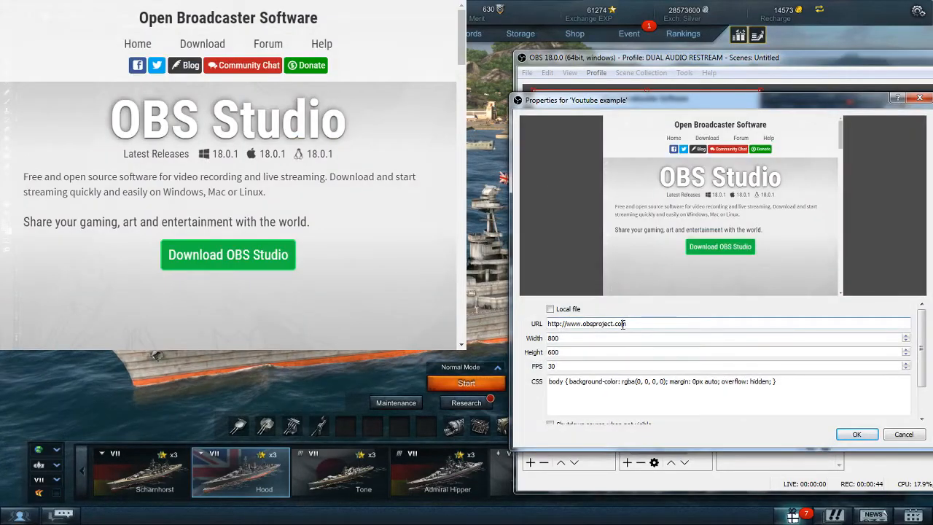
text(https://www.youtube.com/live_chat?is_popout=1&v=RlaLX7aYq_c)
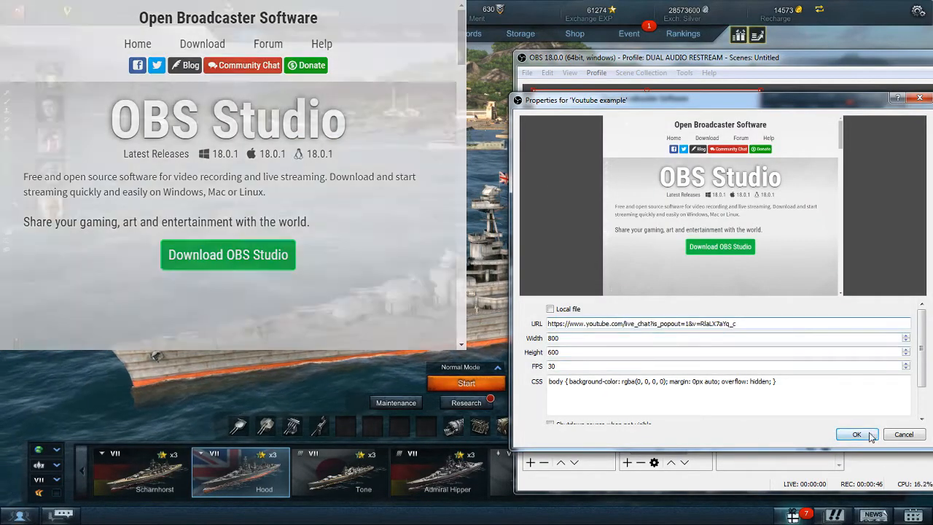
Apply the chat address and place the YouTube chat box in the lower-left over the game
click(857, 434)
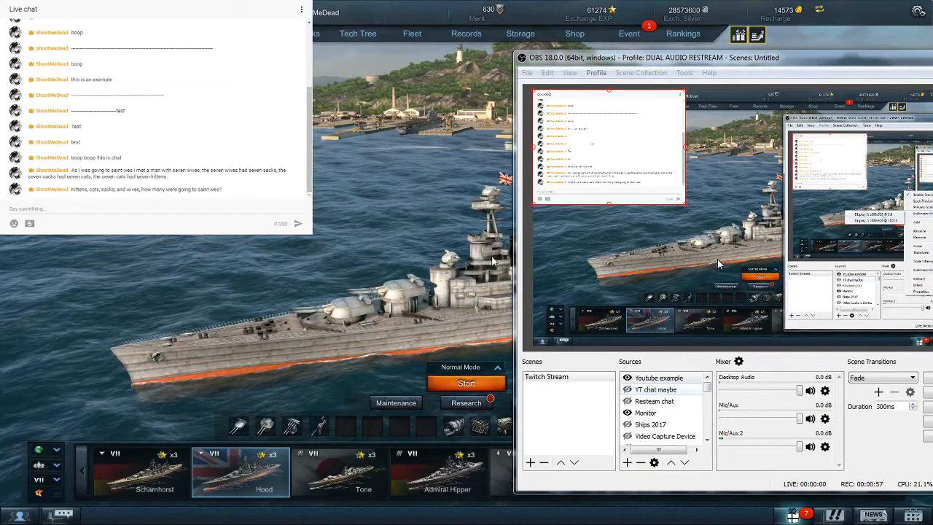
mouse_move(318, 246)
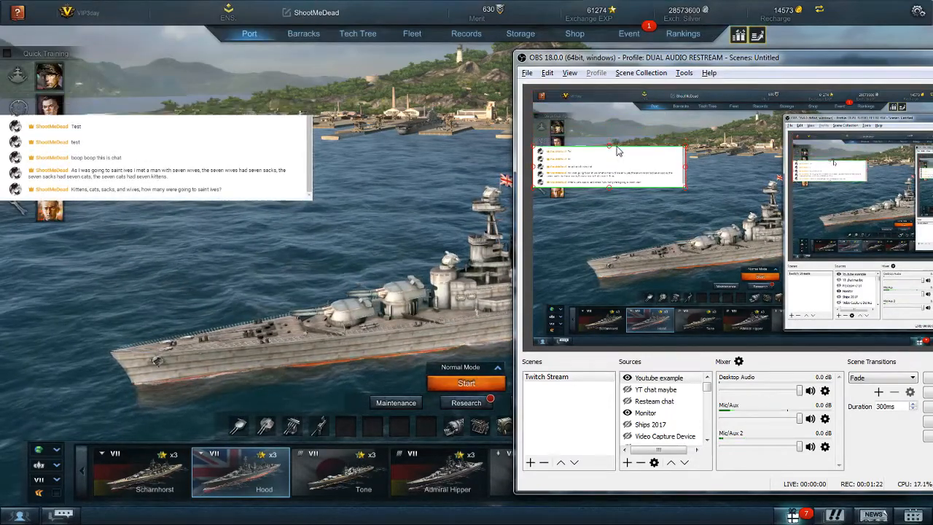
mouse_move(686, 173)
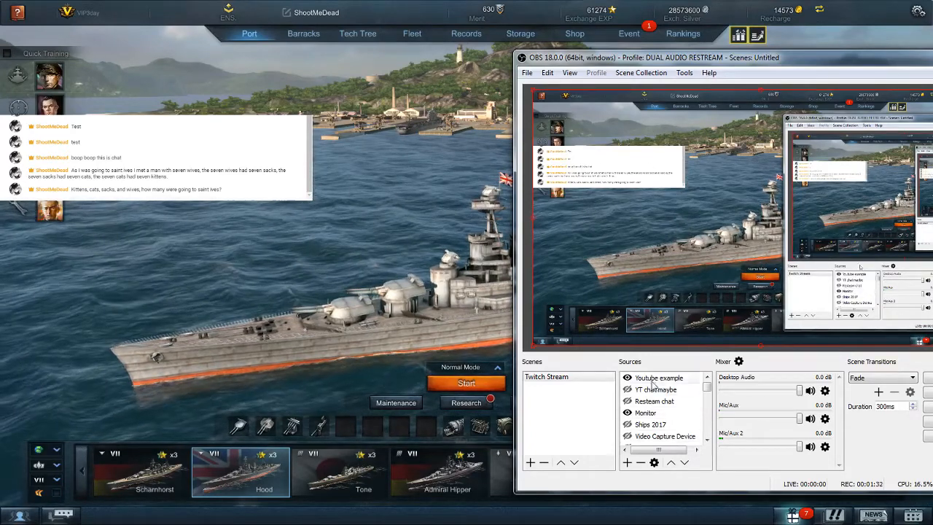
click(659, 378)
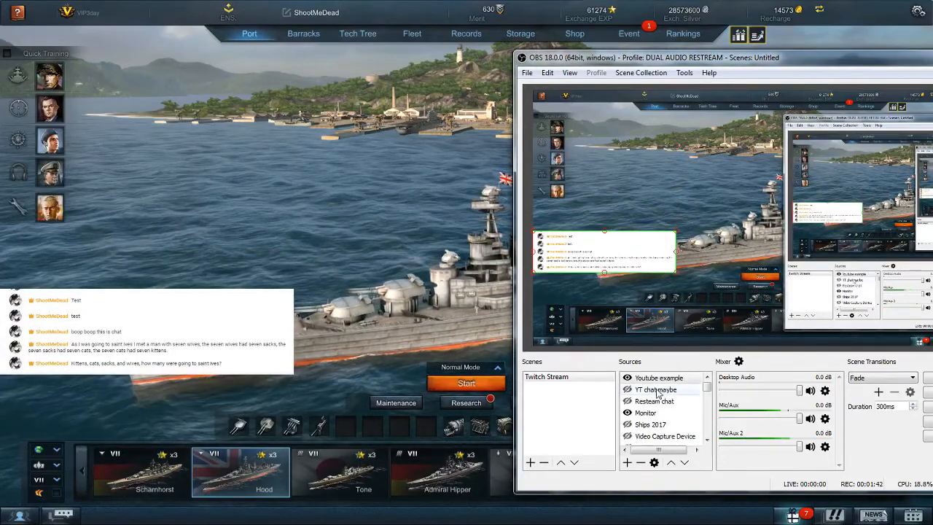
click(659, 378)
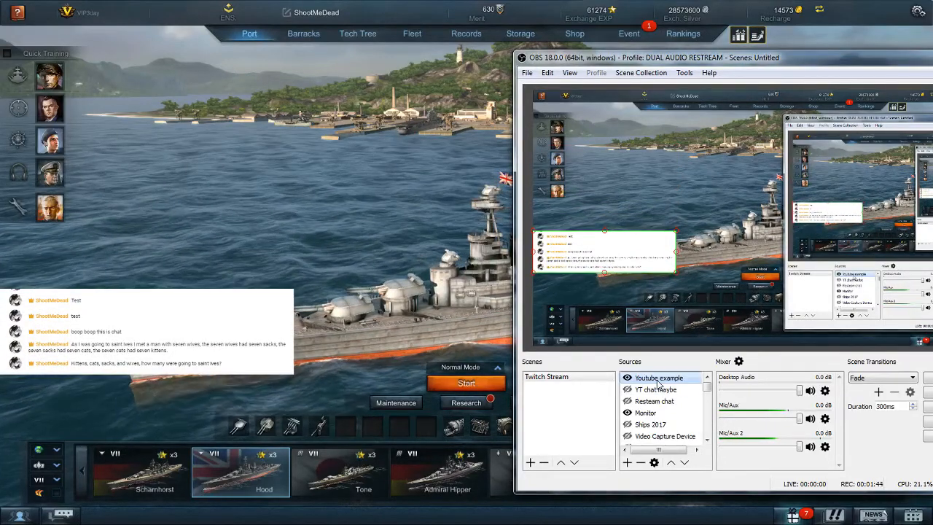
right_click(659, 378)
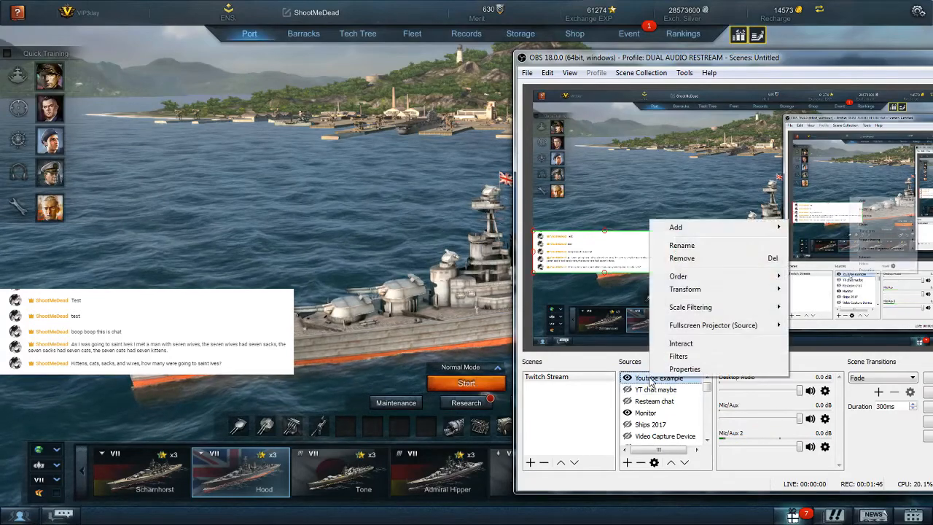
click(685, 368)
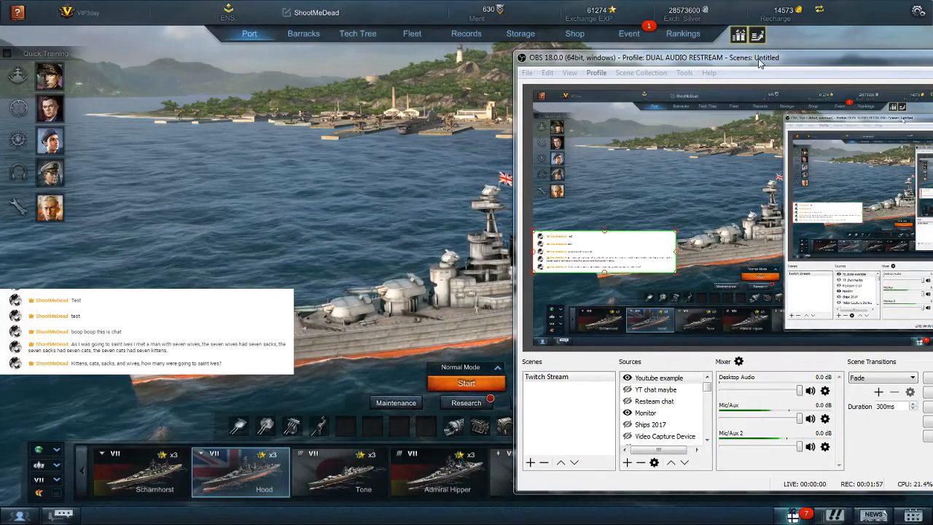
click(659, 377)
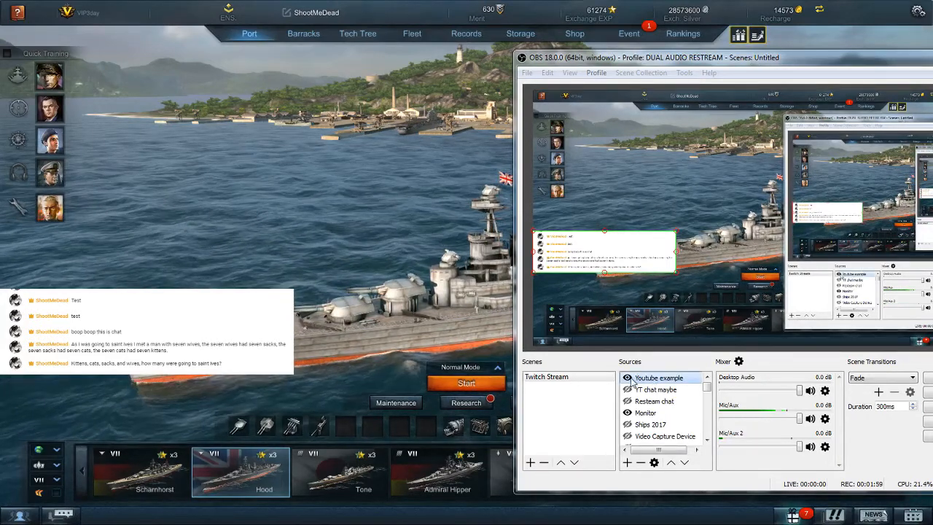
click(654, 389)
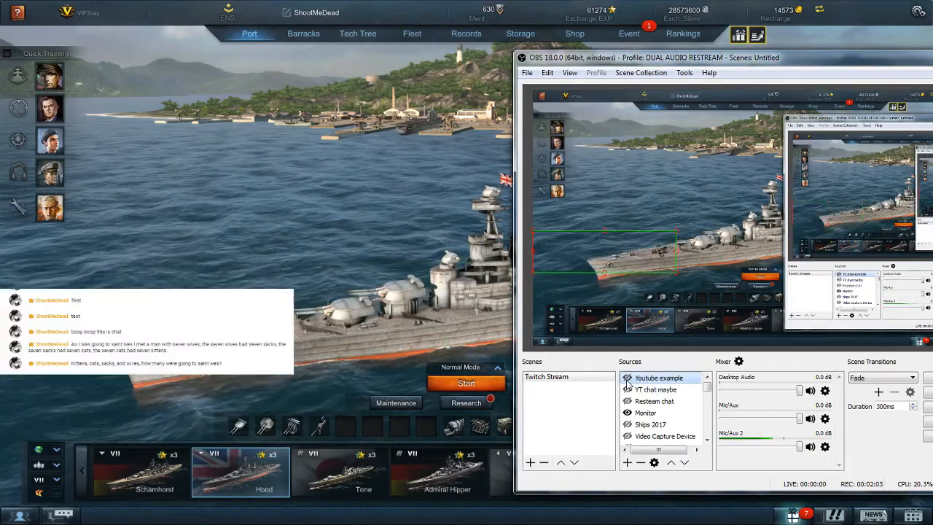
click(655, 401)
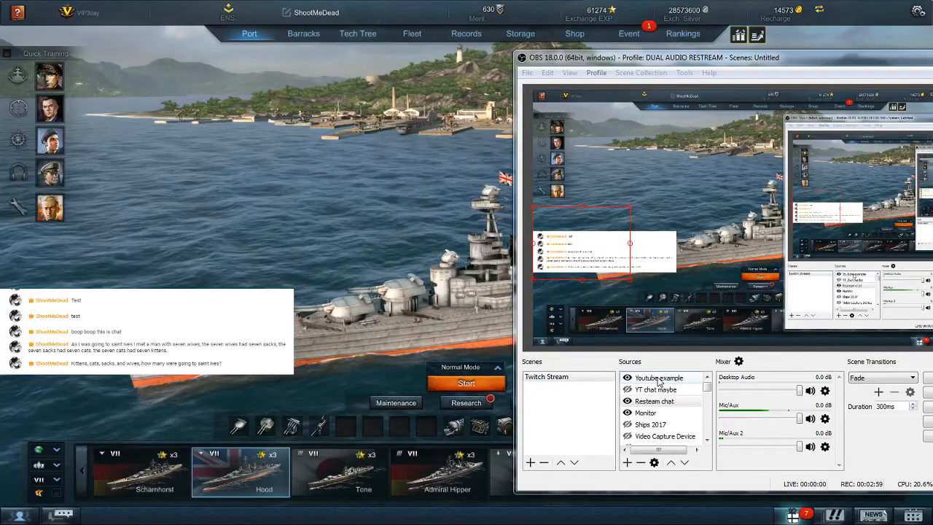
Bring up the Twitch popout chat page in Chrome with its address ready to copy
right_click(659, 378)
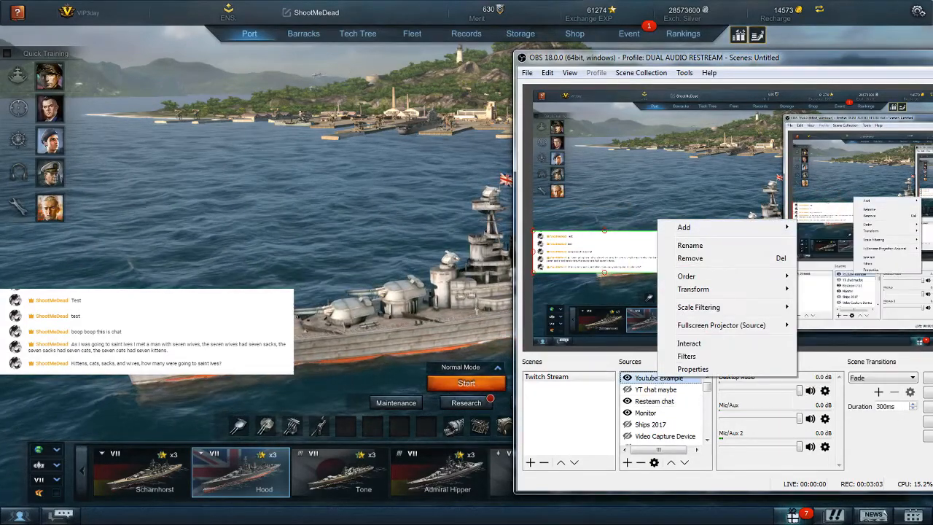
click(671, 130)
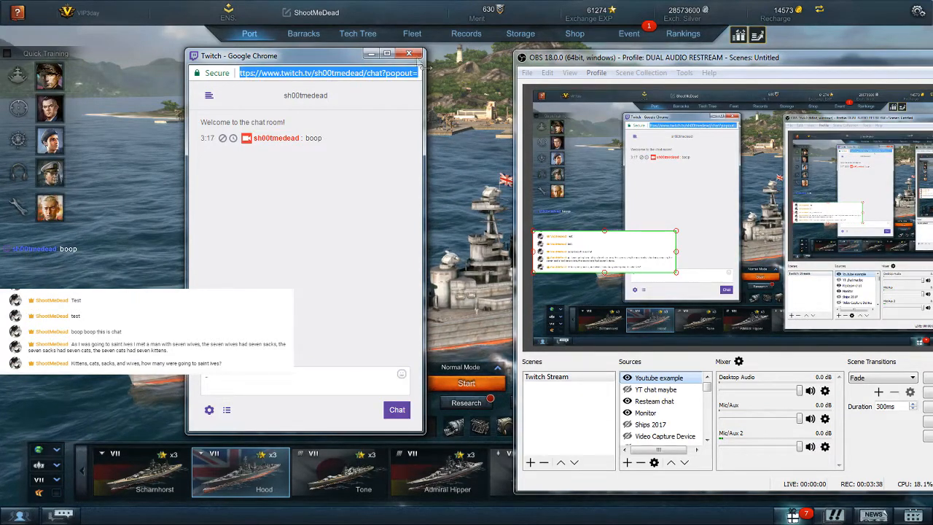
Create the 'Twitch chat example' browser source and select its default URL for replacement
click(409, 53)
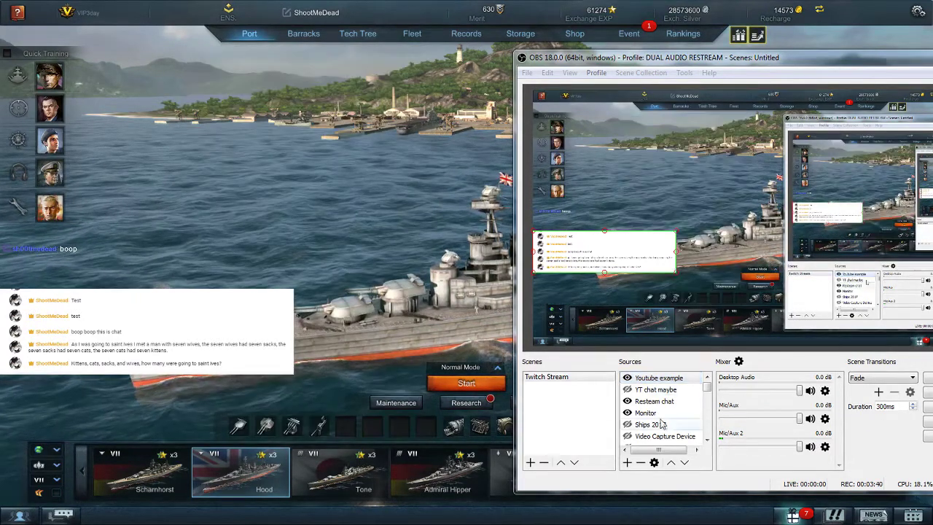
right_click(653, 401)
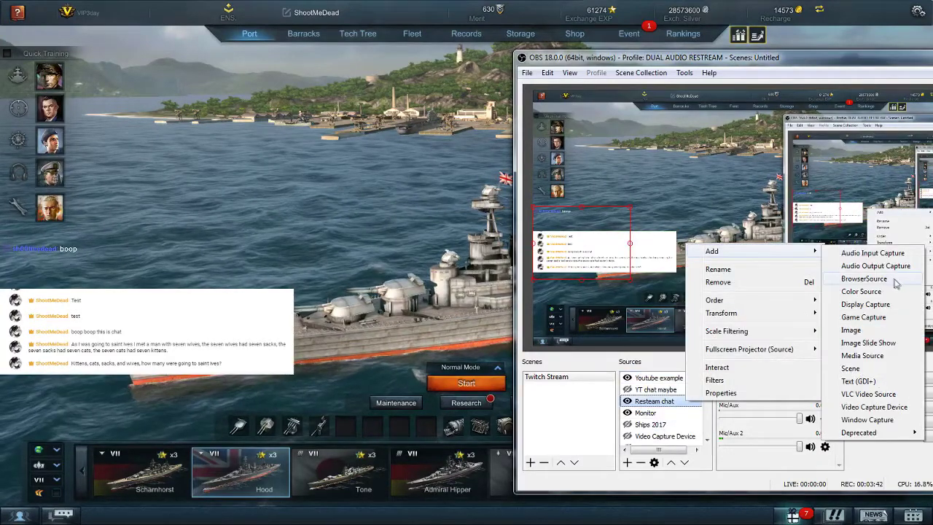
click(863, 278)
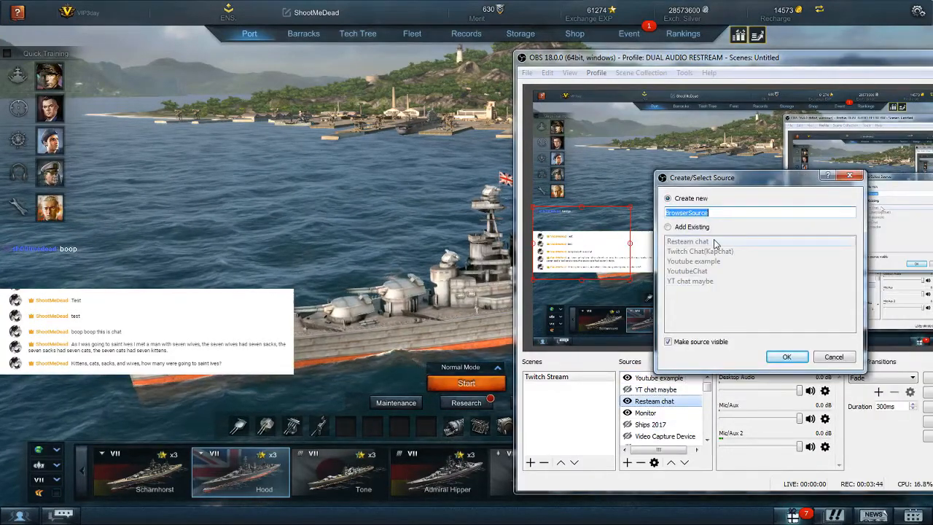
text(Twitch chat exampl)
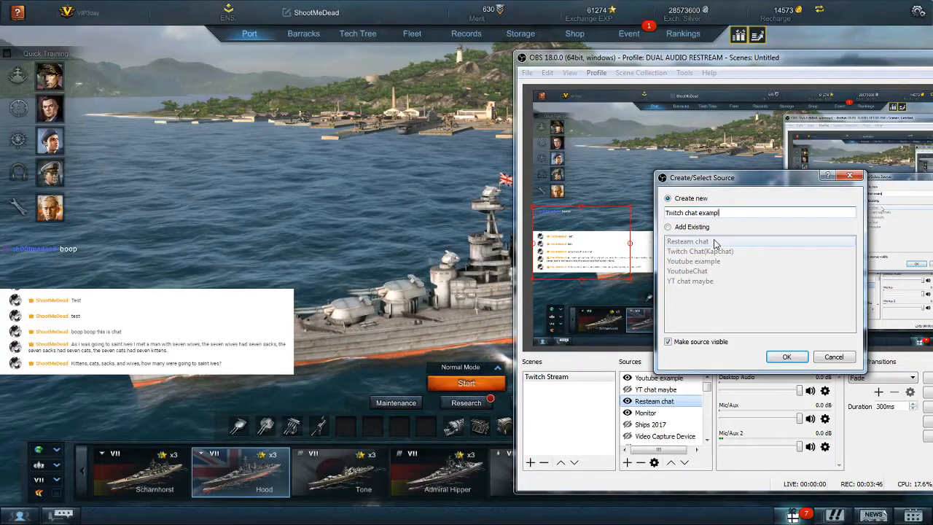
click(787, 356)
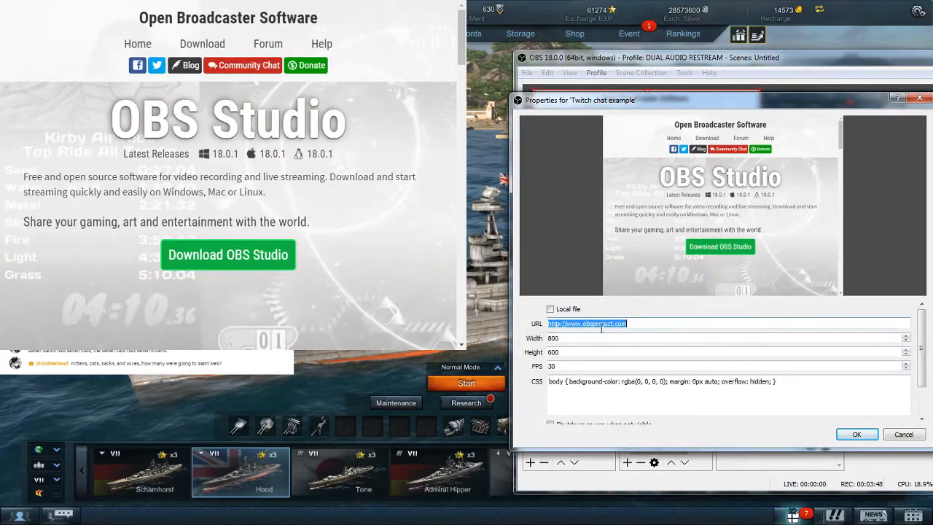
click(857, 435)
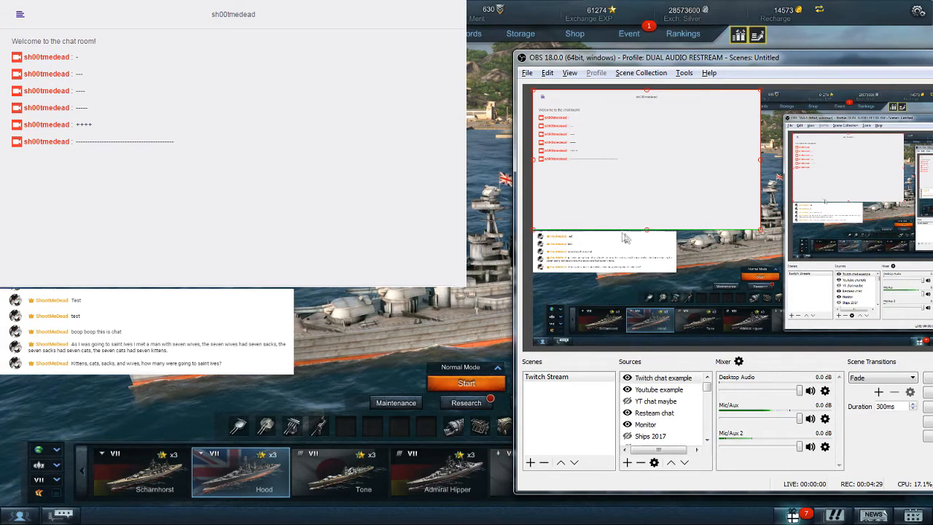
mouse_move(688, 187)
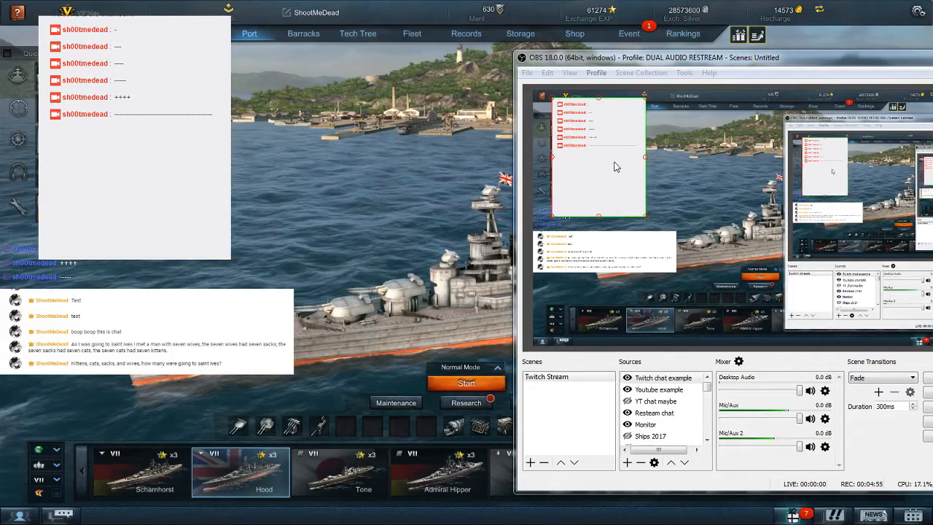
mouse_move(605, 280)
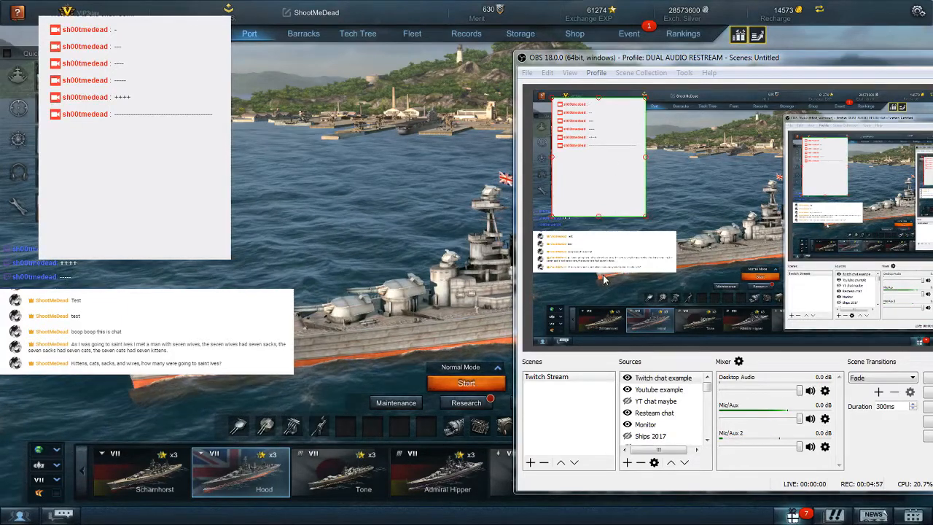